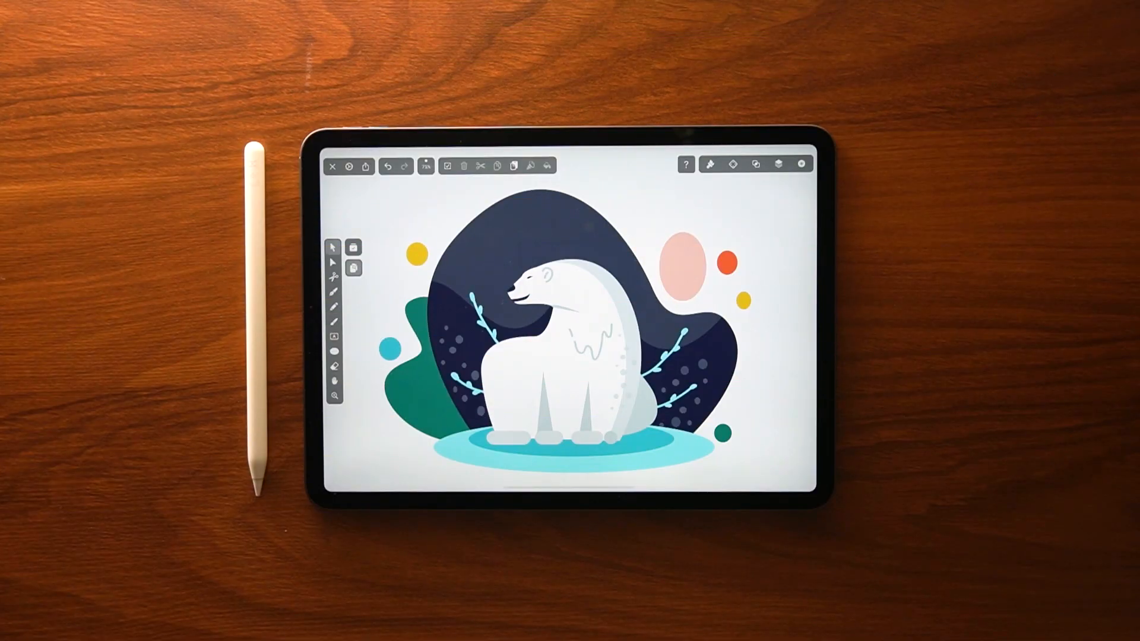
- Close the finished polar bear document to return to the document gallery
{"action": "left_click", "coordinate": [708, 165]}
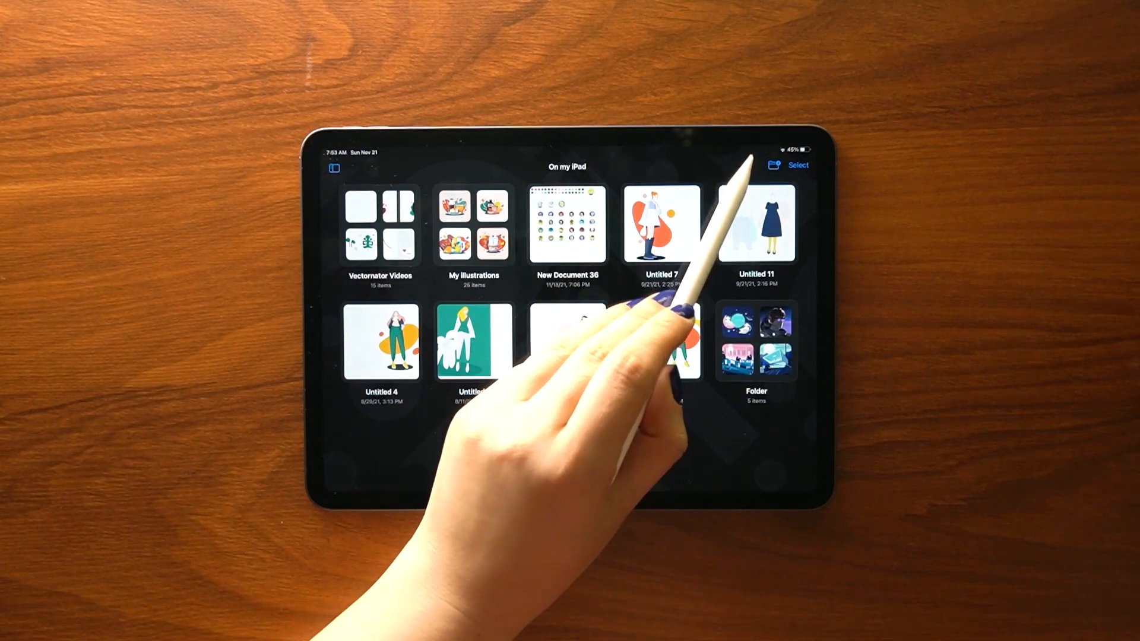
- Create a new iPad Pro 11 document with the imported sketch at 17% opacity and a new layer above it
{"action": "left_click", "coordinate": [749, 165]}
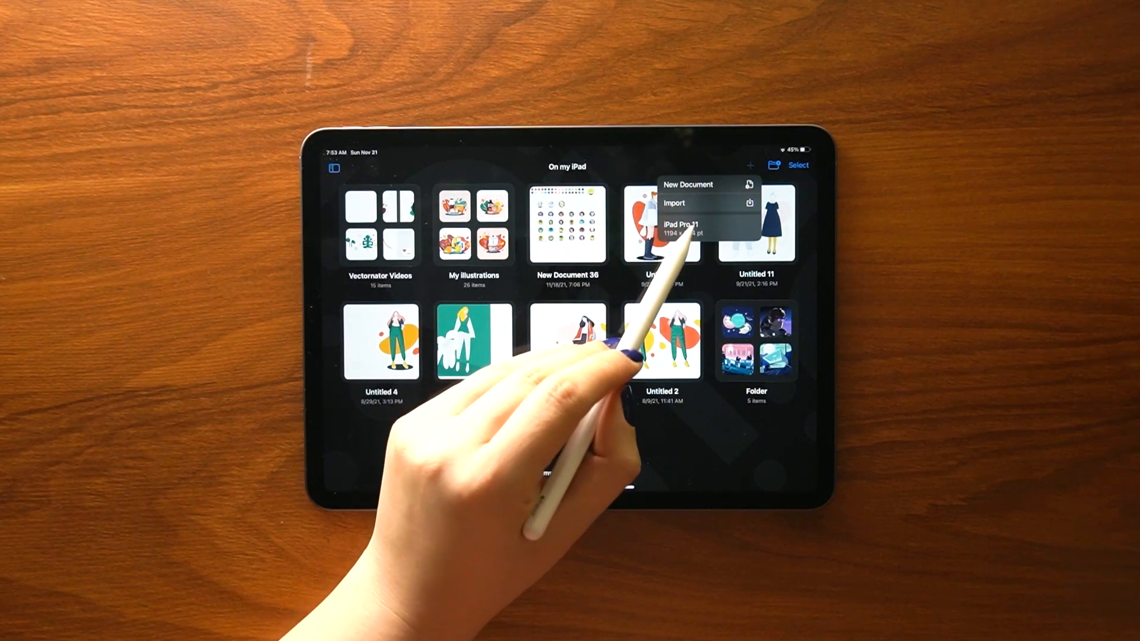
{"action": "left_click", "coordinate": [687, 184]}
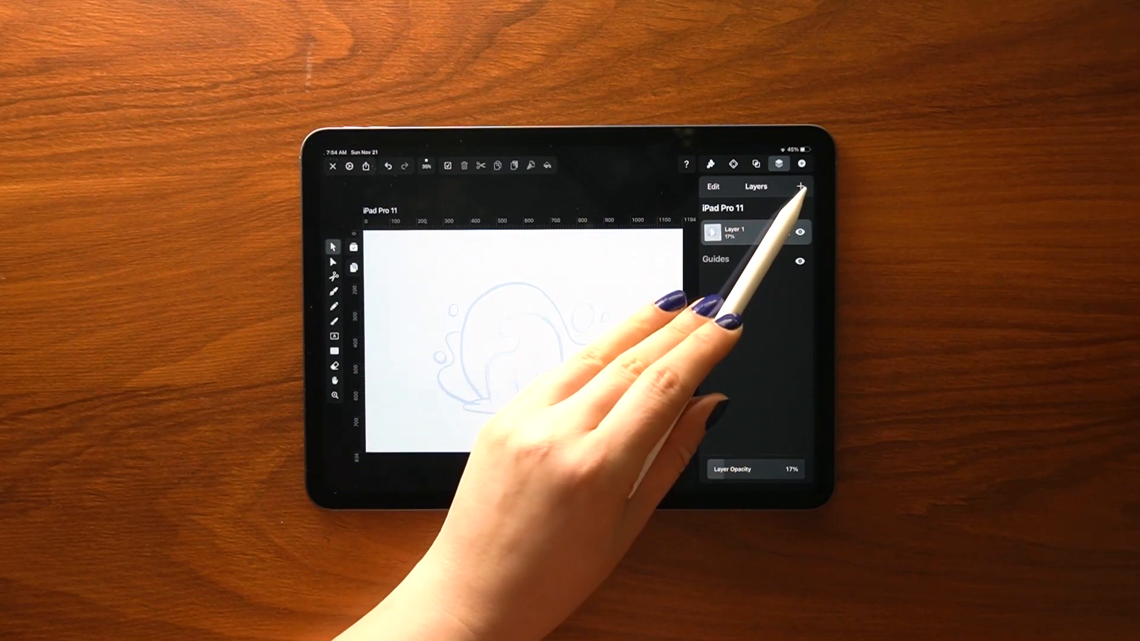
{"action": "left_click", "coordinate": [800, 186]}
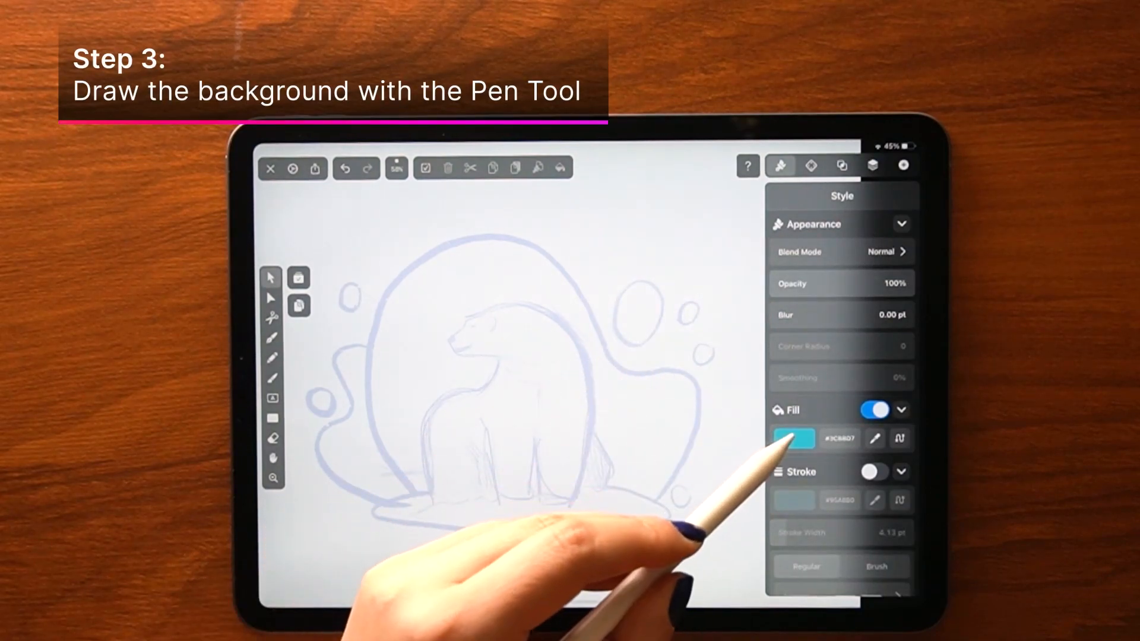
- Trace the navy background blob, the green shape at its left and the teal ground ellipse
{"action": "left_click", "coordinate": [793, 438]}
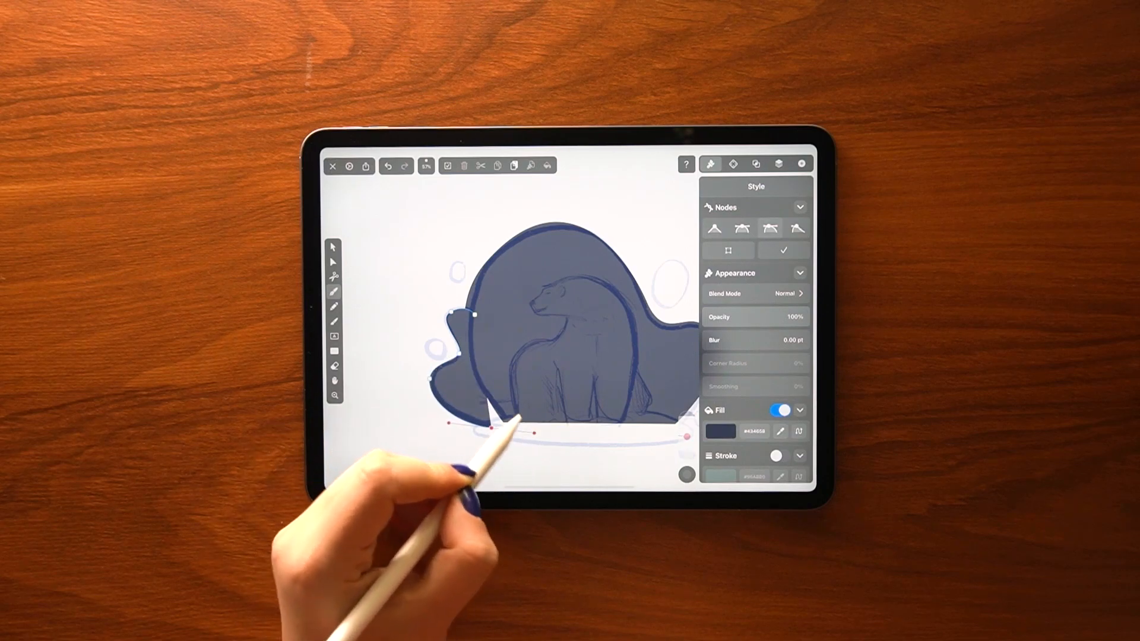
{"action": "left_click", "coordinate": [718, 430]}
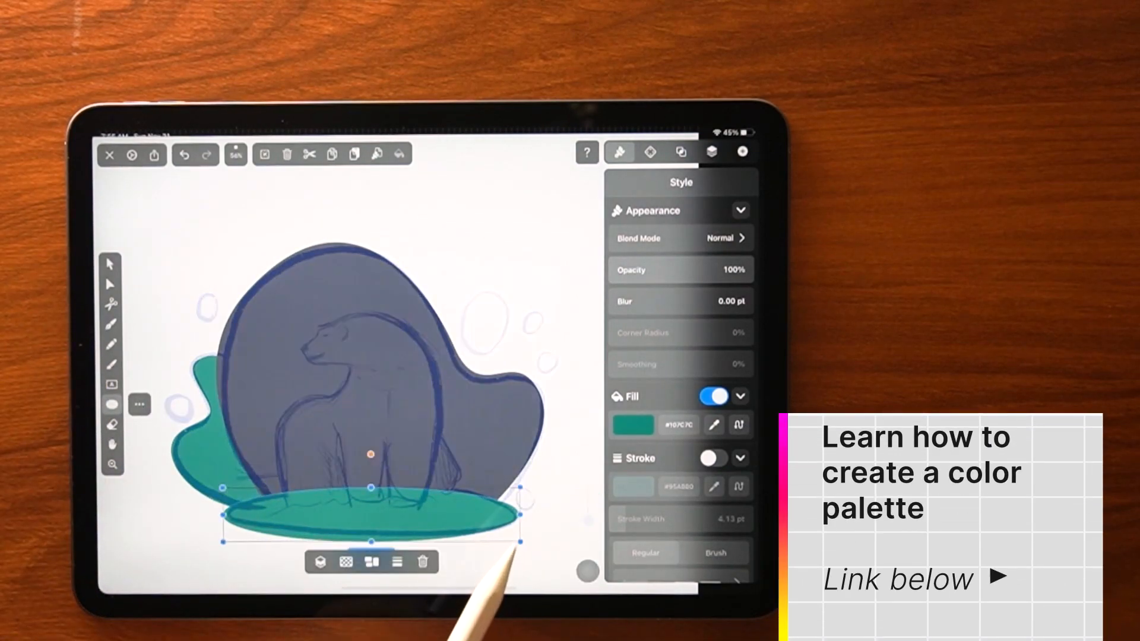
{"action": "left_click", "coordinate": [649, 425]}
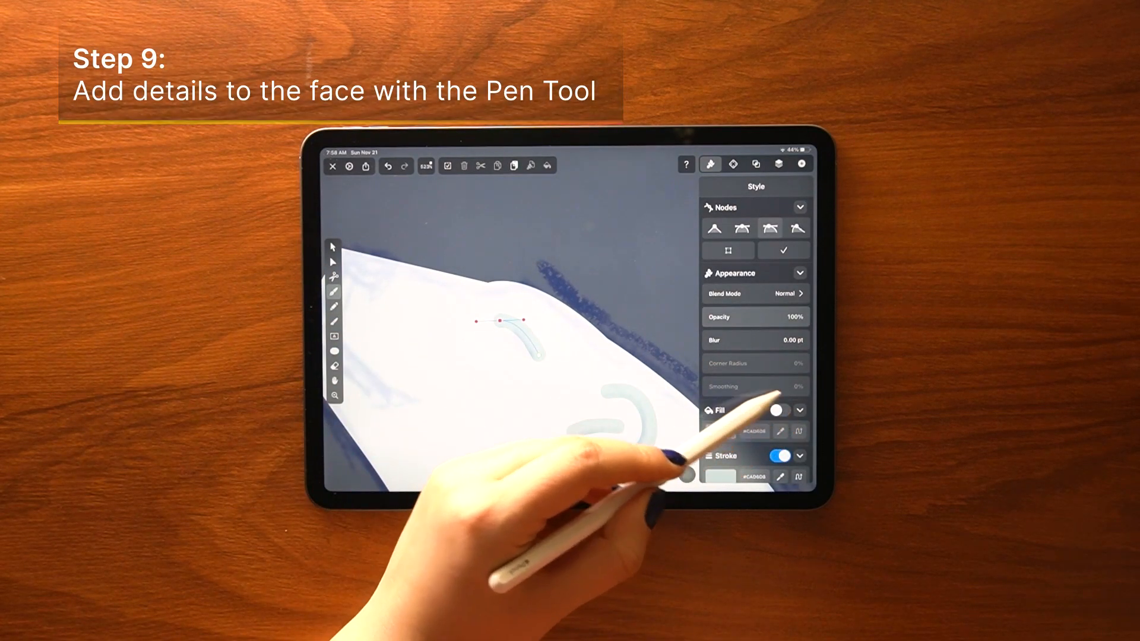
- Draw the bear's dark navy eye, nose and mouth strokes with the Pen tool
{"action": "left_click", "coordinate": [780, 410]}
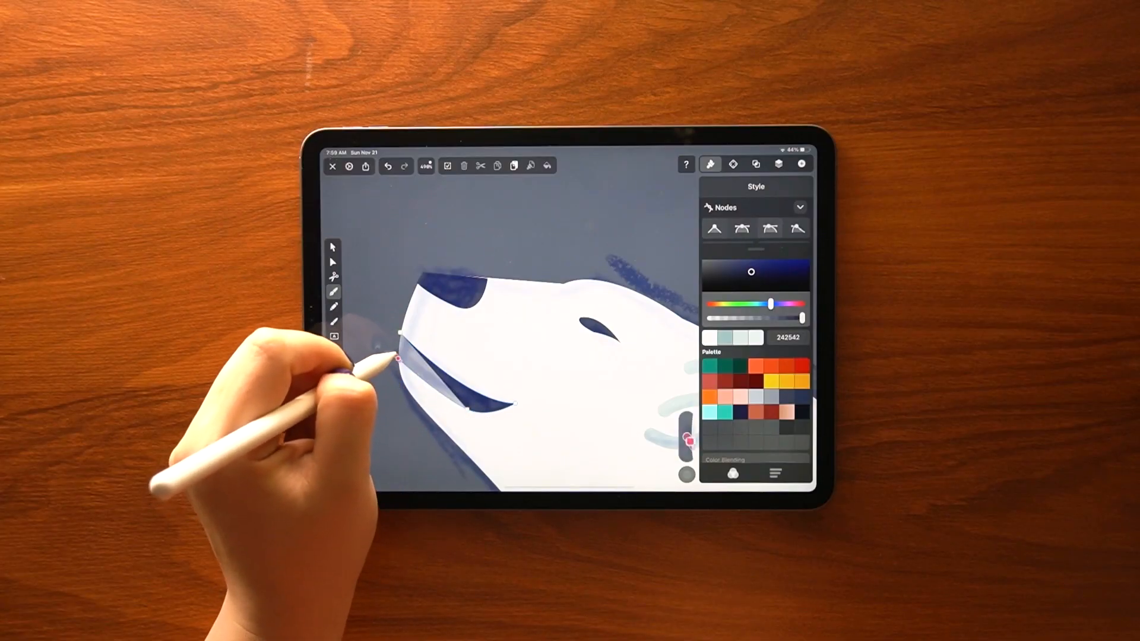
{"action": "left_click", "coordinate": [753, 206]}
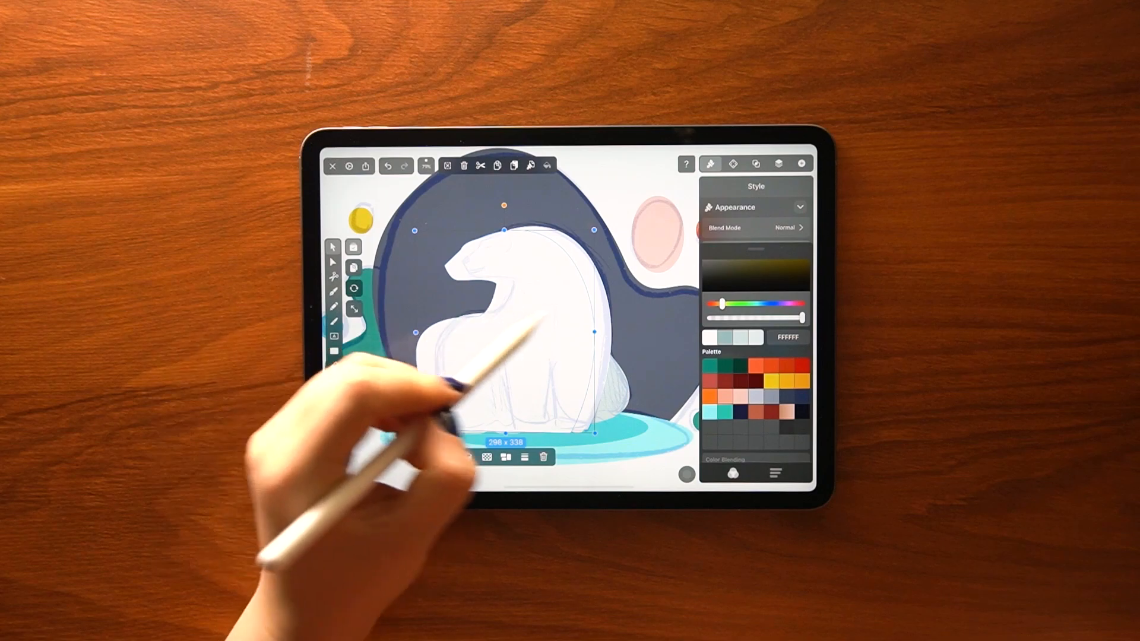
- Select the bear body shape and set its fill to DFE7E8 for shading
{"action": "left_click", "coordinate": [522, 456]}
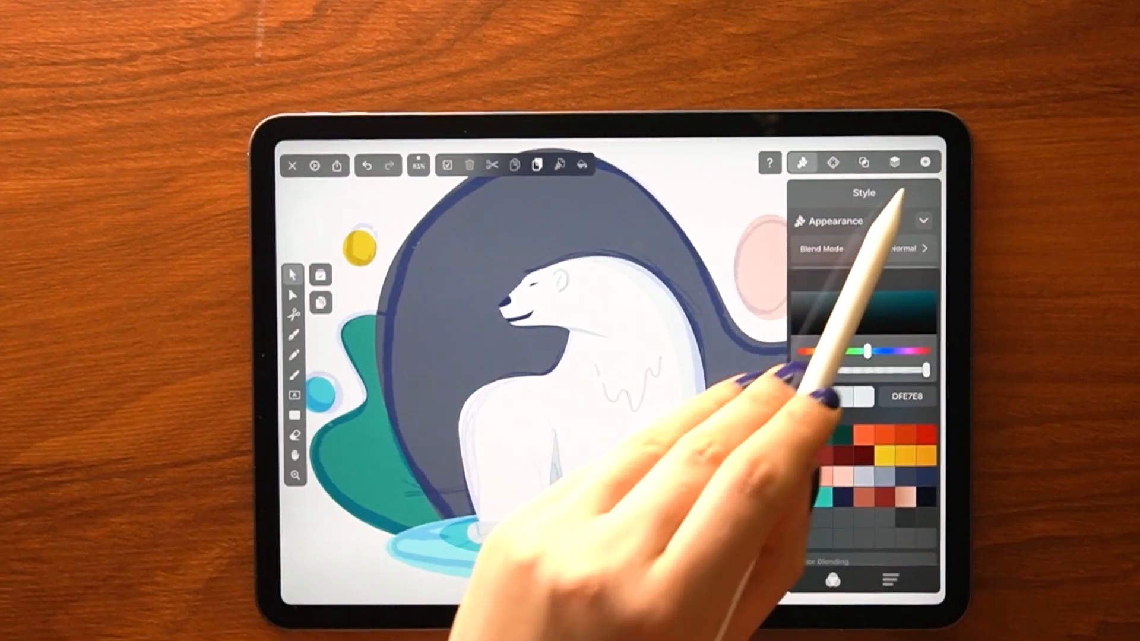
{"action": "left_click", "coordinate": [894, 162]}
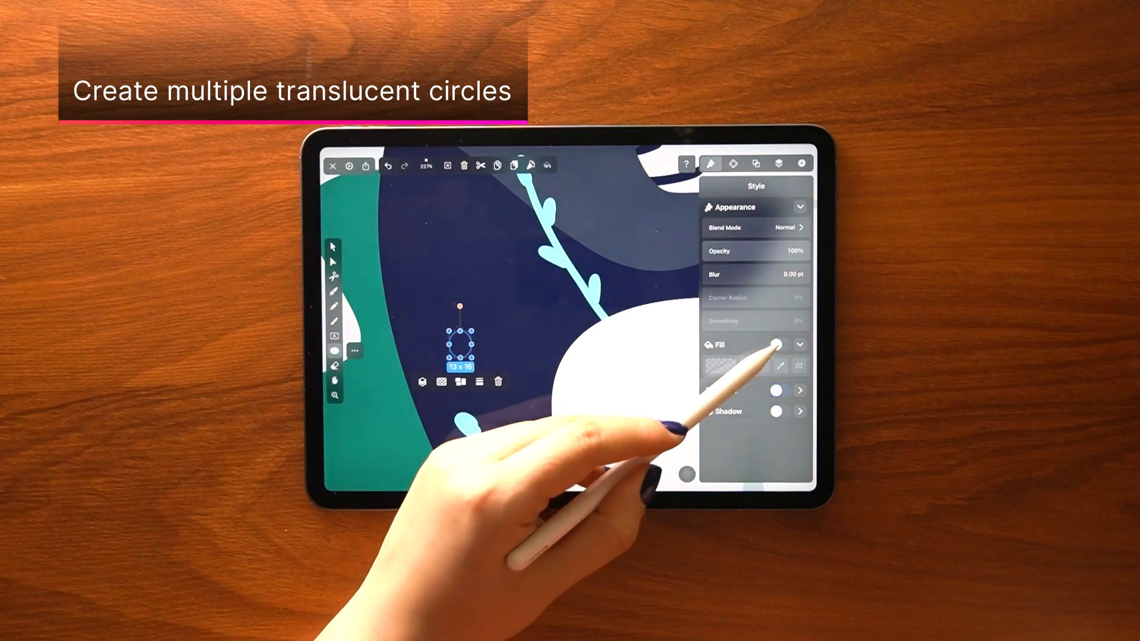
- Give the small circle on the background a pale, reduced-opacity fill
{"action": "left_click", "coordinate": [777, 344]}
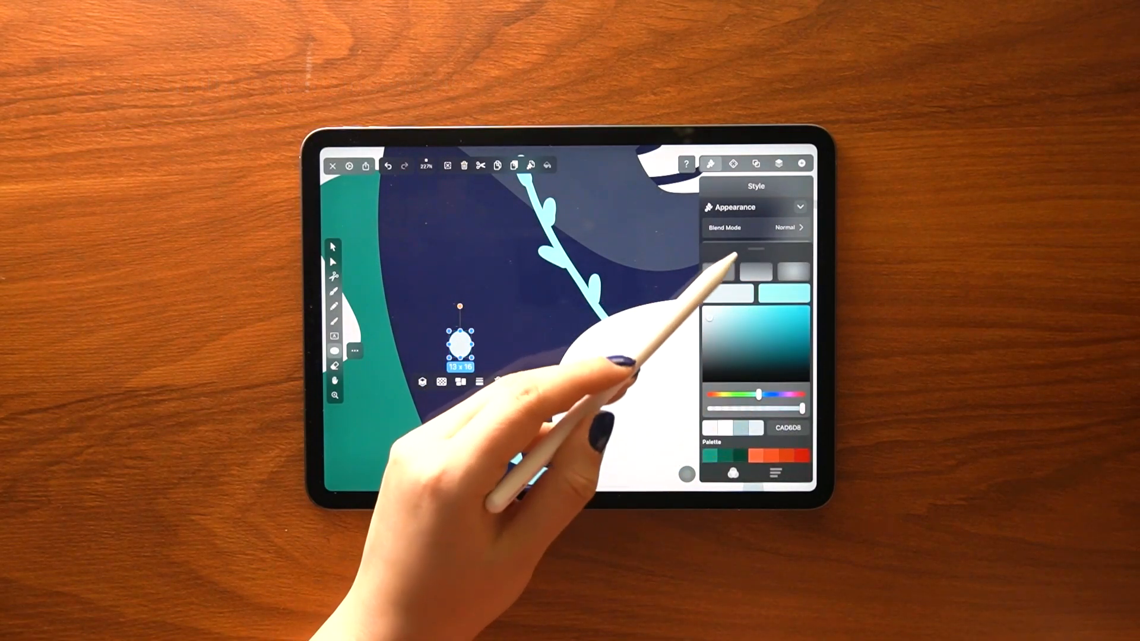